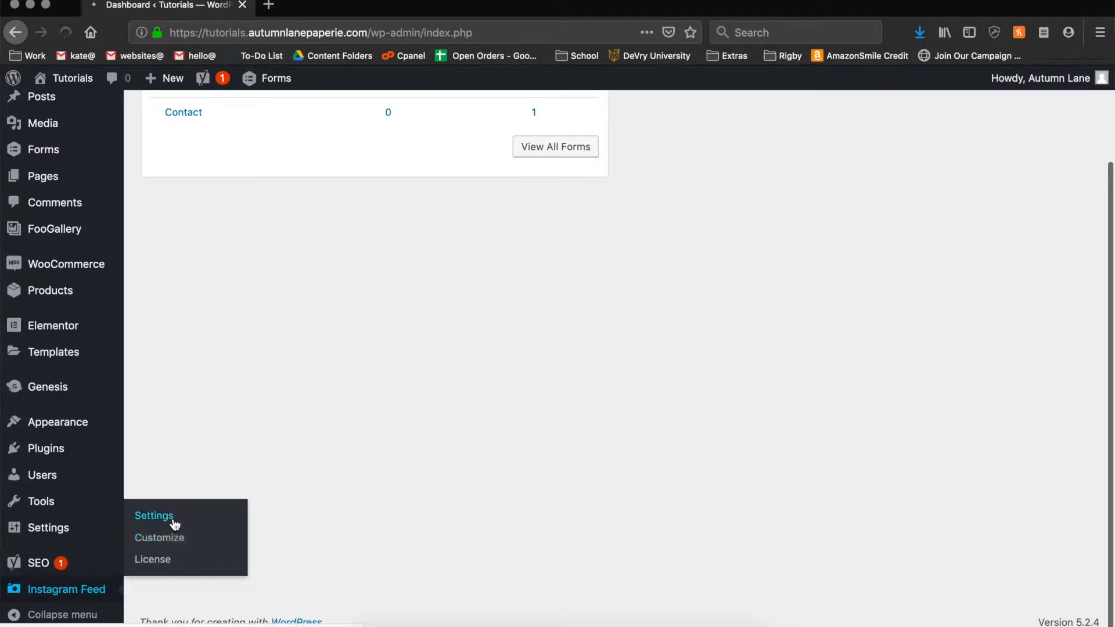
Step: Reach the Instagram Feed Pro settings page from the admin sidebar
click(153, 515)
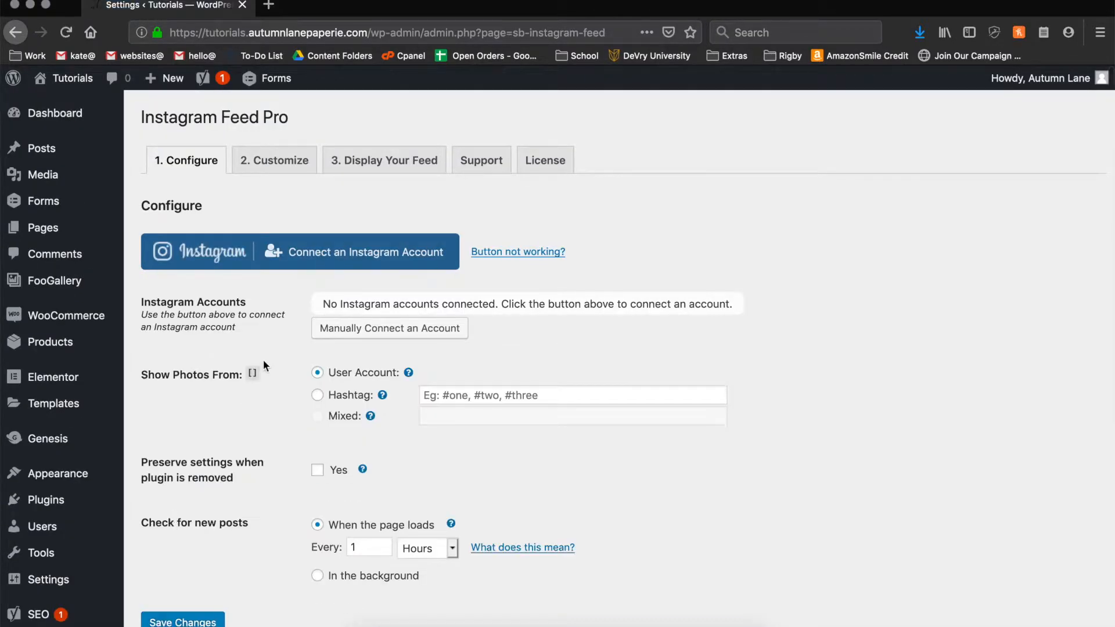
Step: Connect the autumnlane.paperie Instagram account as a Personal profile and save the changes
click(299, 250)
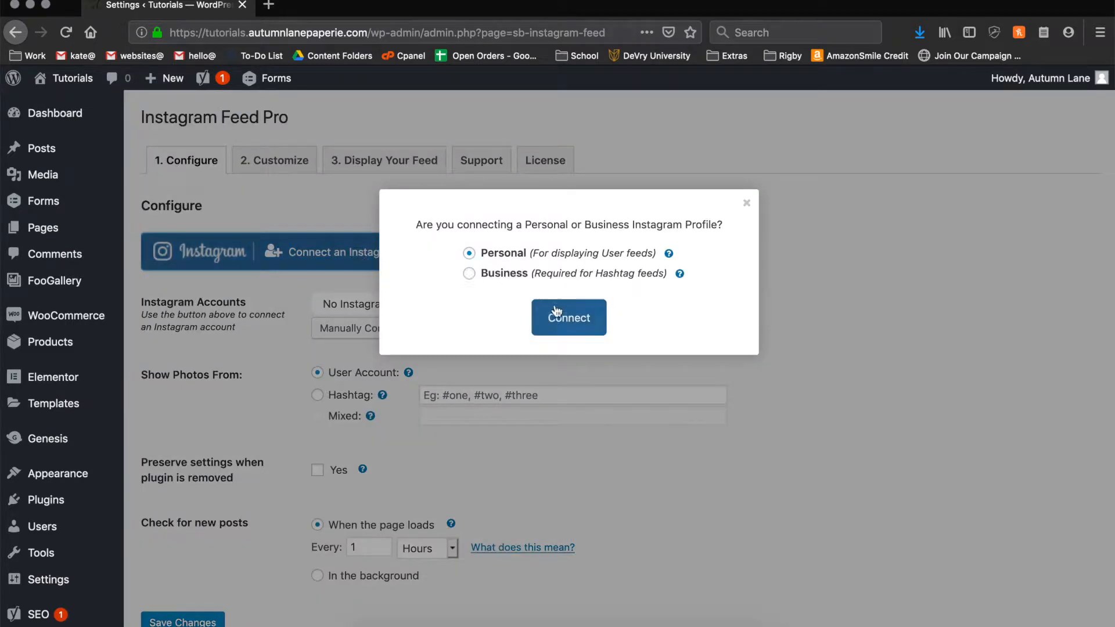
click(568, 317)
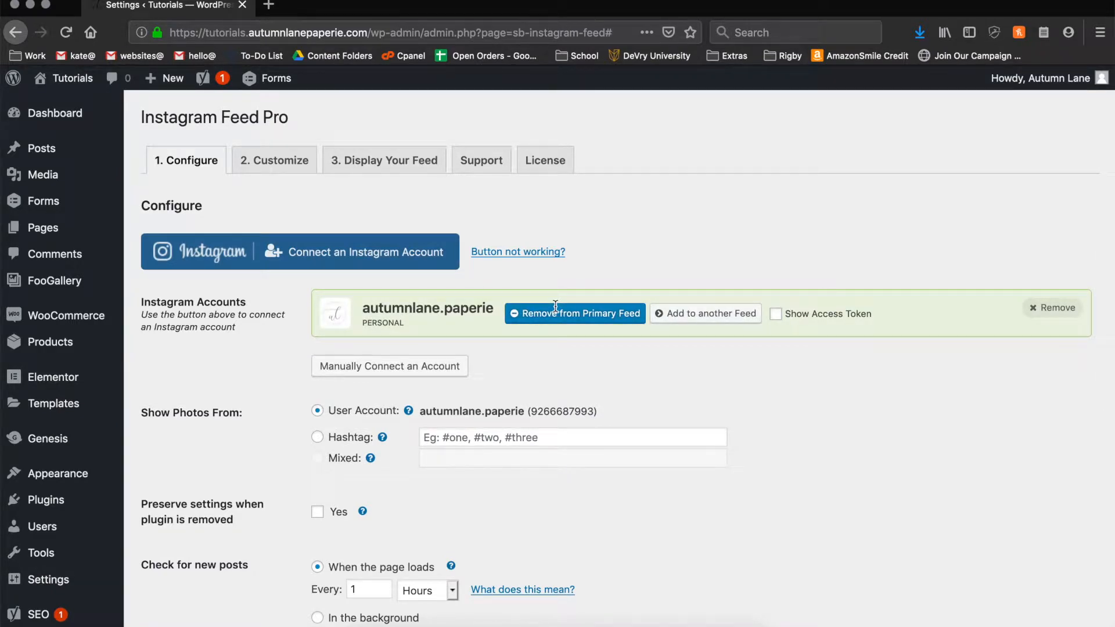
scroll(down, 3)
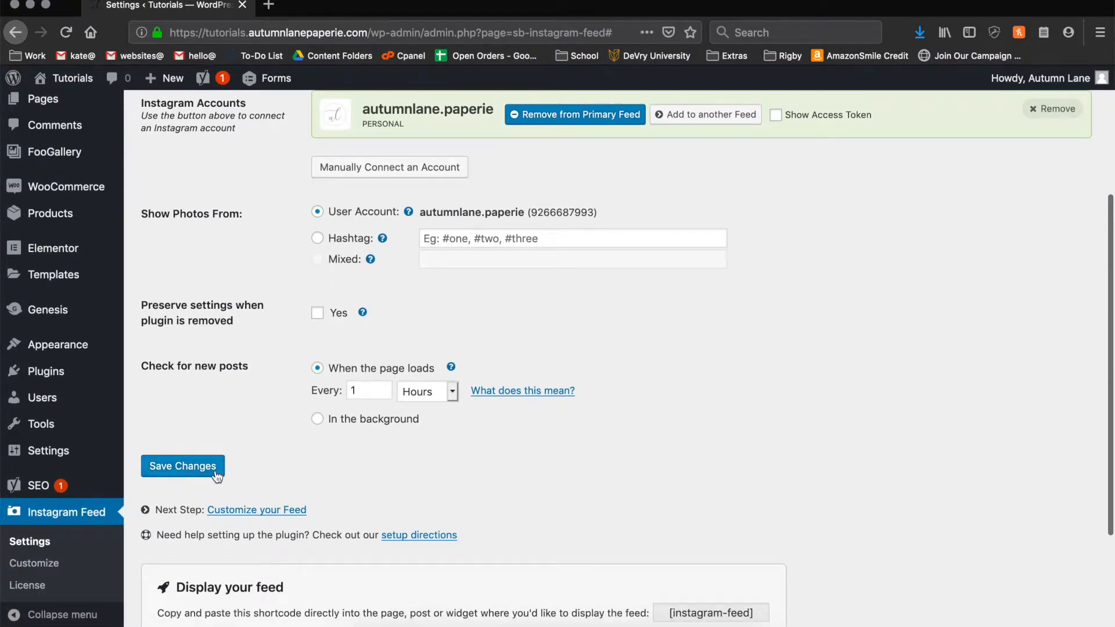
click(182, 467)
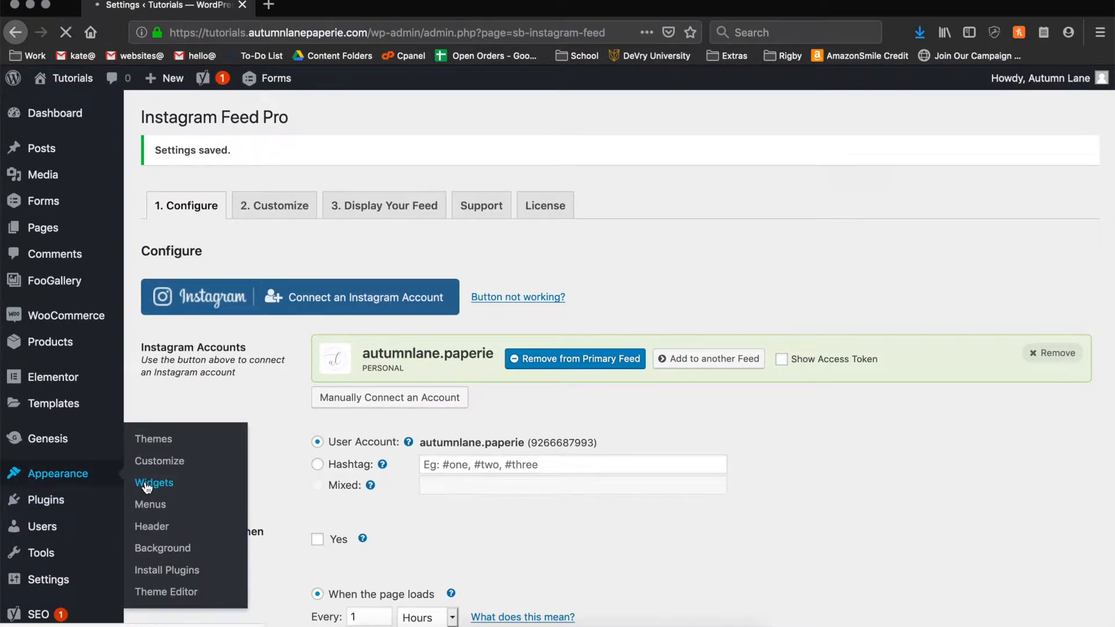
Step: Confirm the Instagram Feed widget with [instagram-feed] sits in Footer Instagram Widget, then collapse it
click(155, 484)
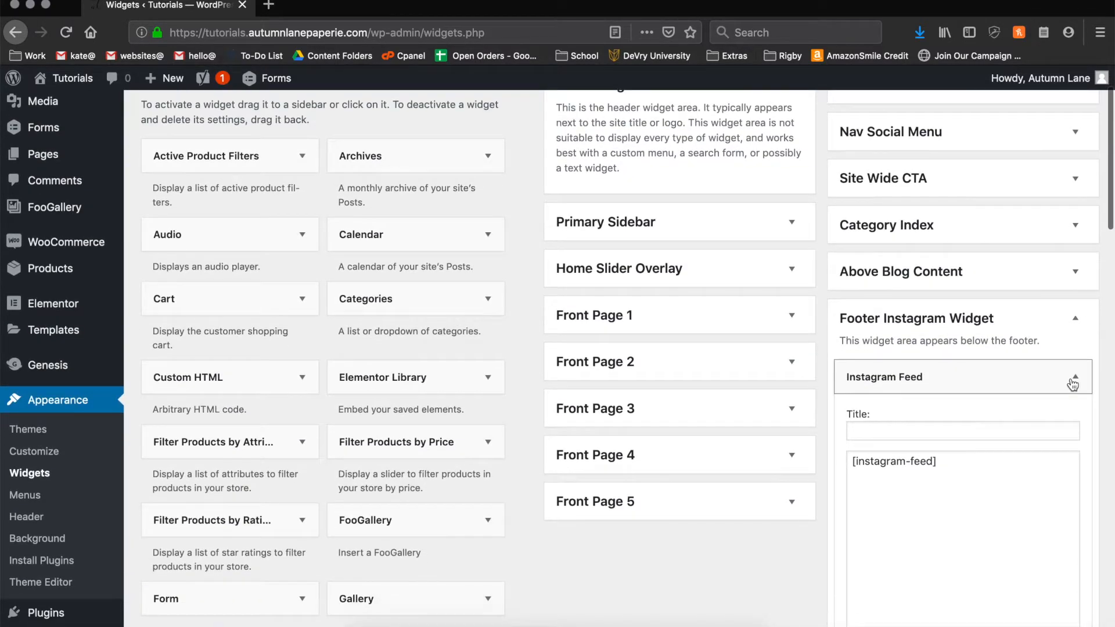
click(1070, 376)
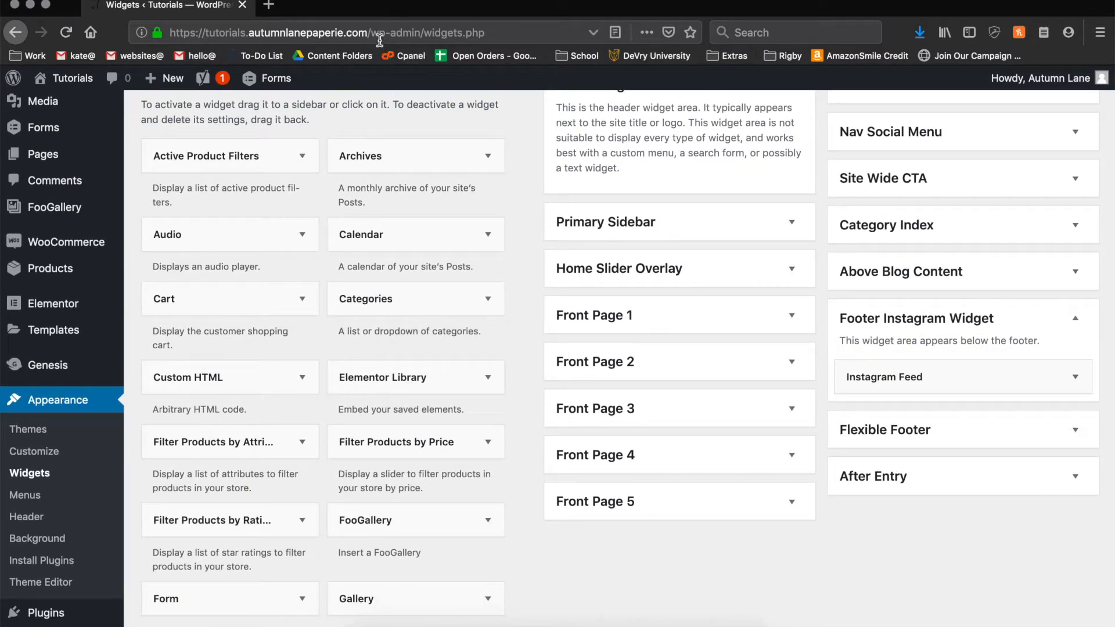